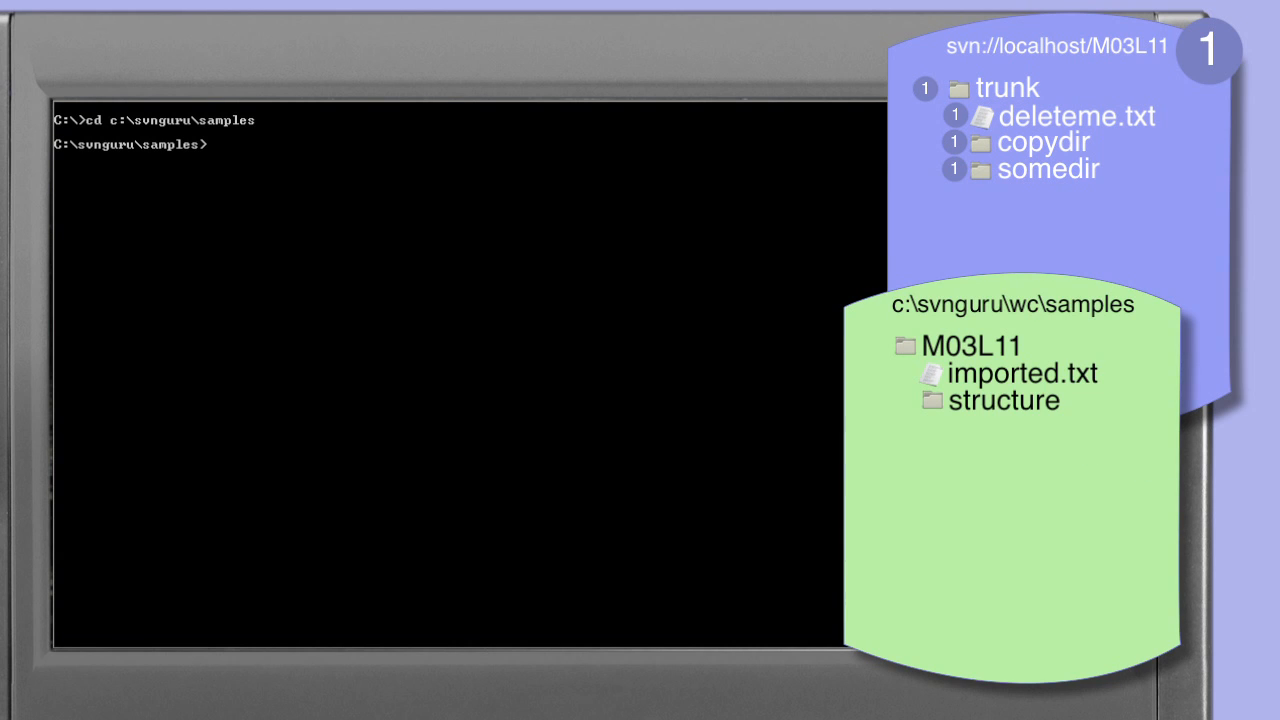
{"action": "type", "text": "dir M03L11"}
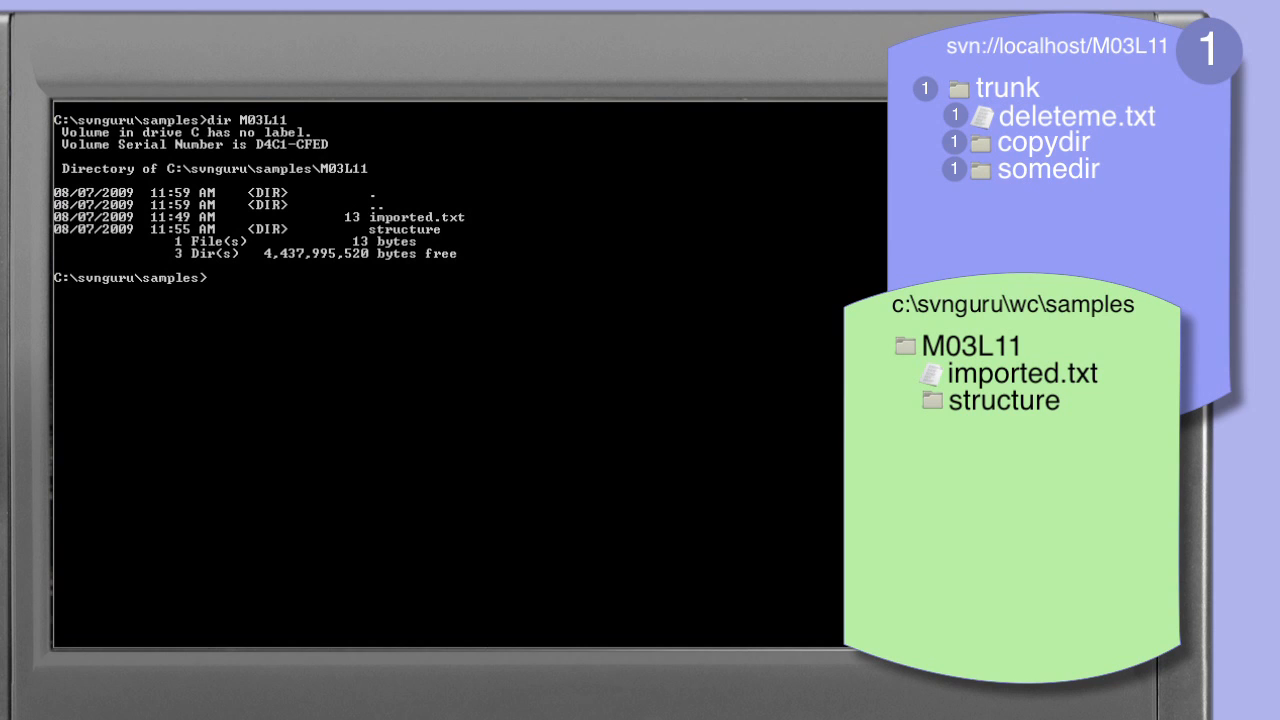
{"action": "type", "text": "svn import -m \"import imported.txt file\" M03L11\\imported.txt svn://localhost/M03L11/trunk/imported.txt"}
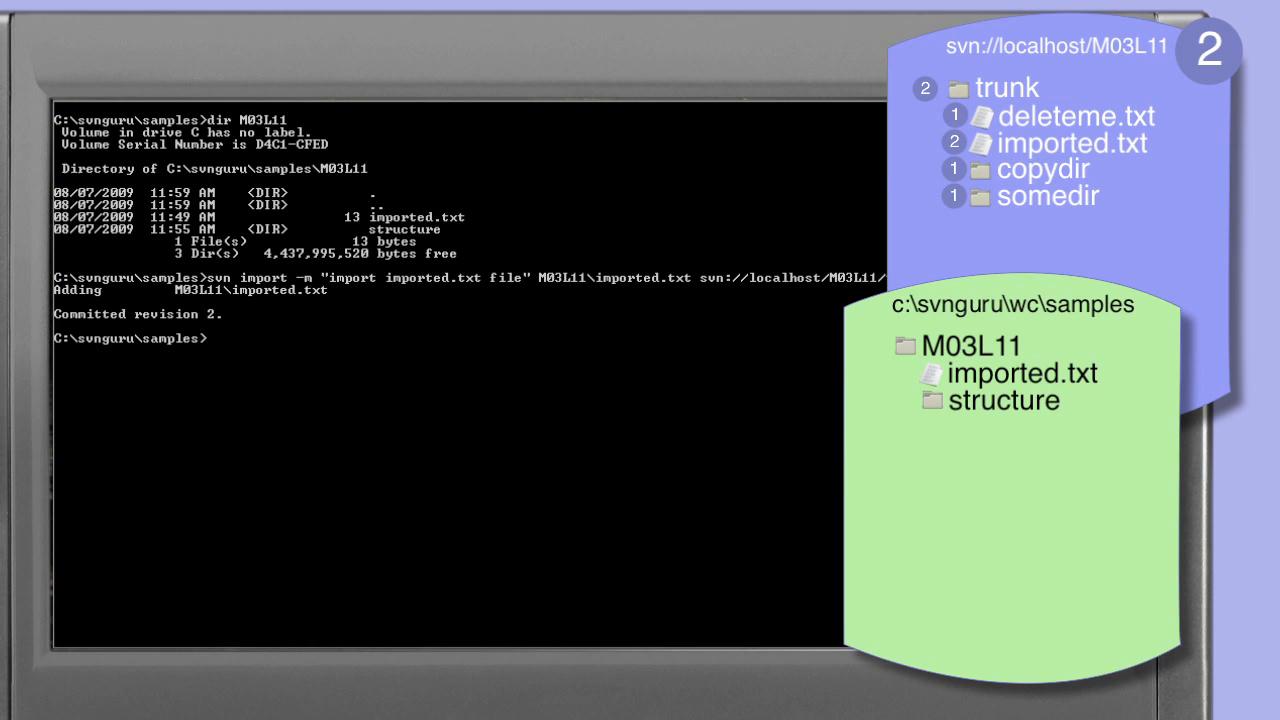
{"action": "type", "text": "svn log -v -r HEAD svn://localhost/M03L11/trunk"}
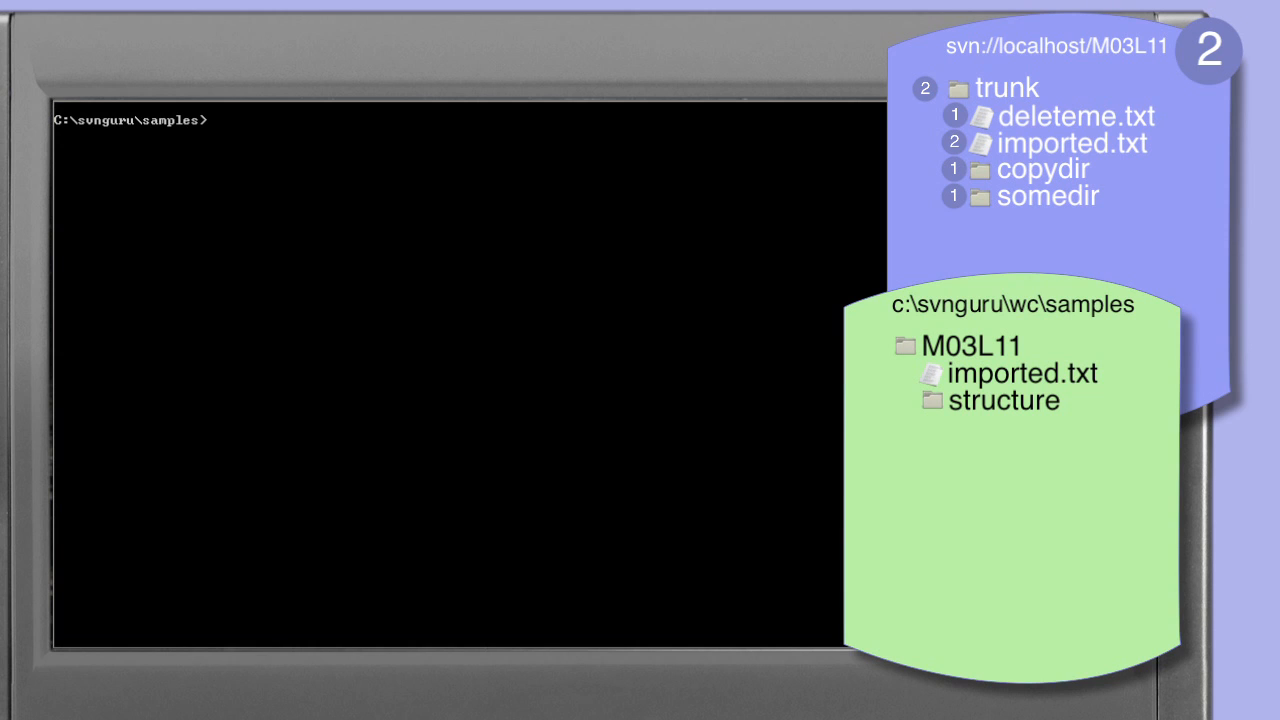
{"action": "type", "text": "svn import -m \"will not work\" M03L11\\imported.txt svn://localhost/M03L11/trunk/somedir"}
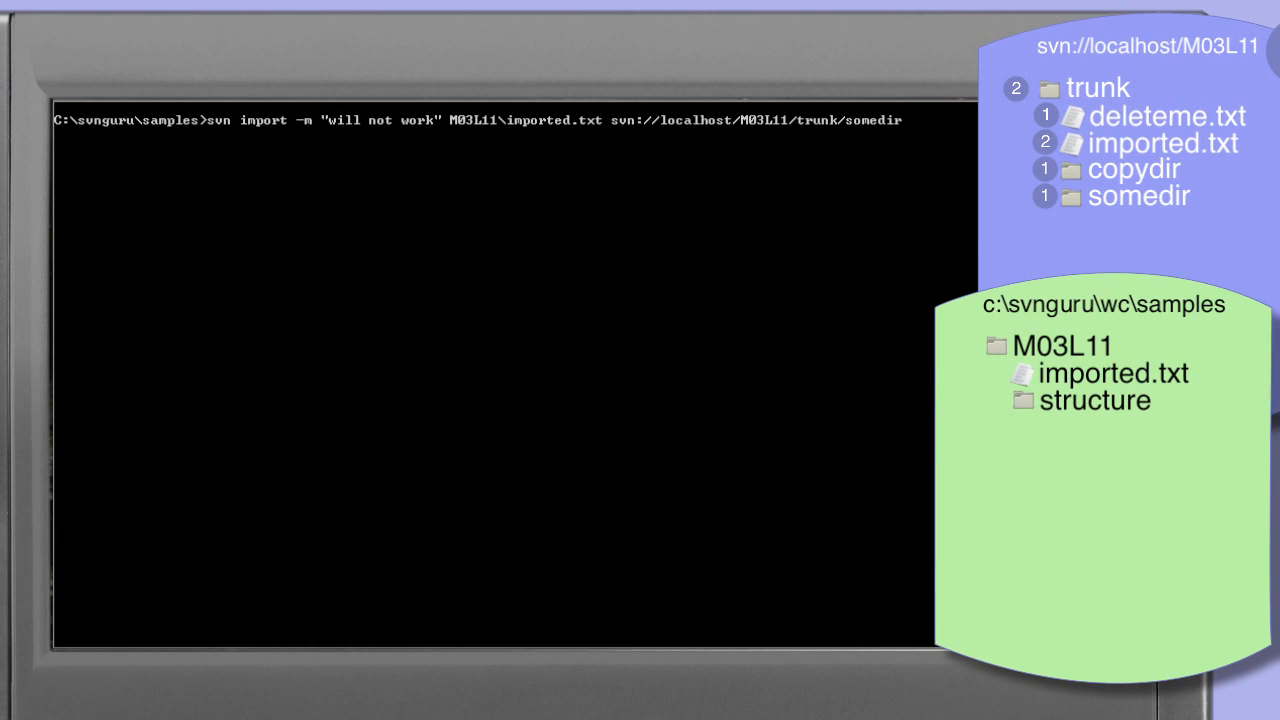